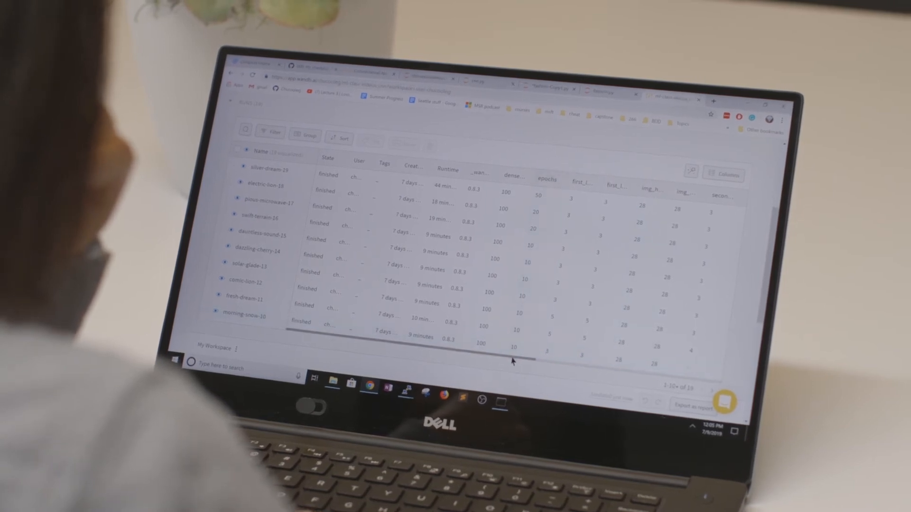
# Step: Reveal the acc and loss columns, then open silver-dream-19 to view its loss and accuracy curves
pyautogui.hscroll(3)
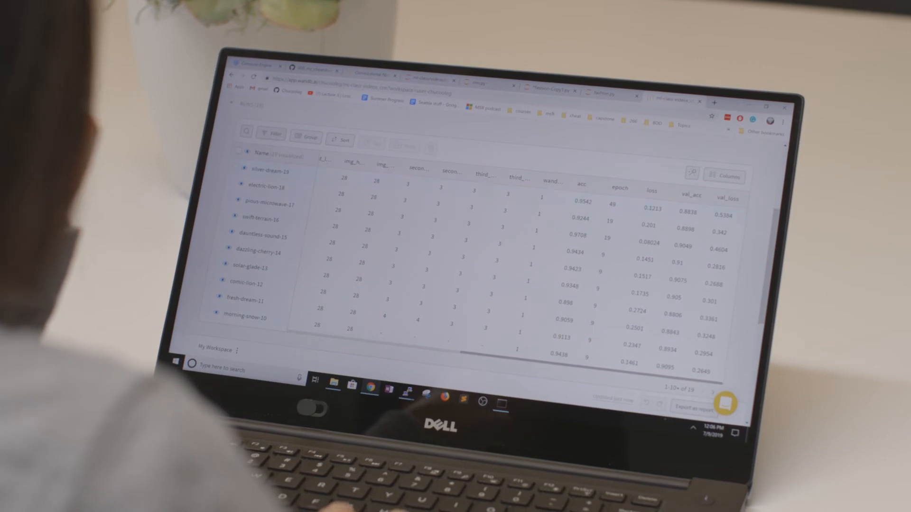
pyautogui.click(270, 171)
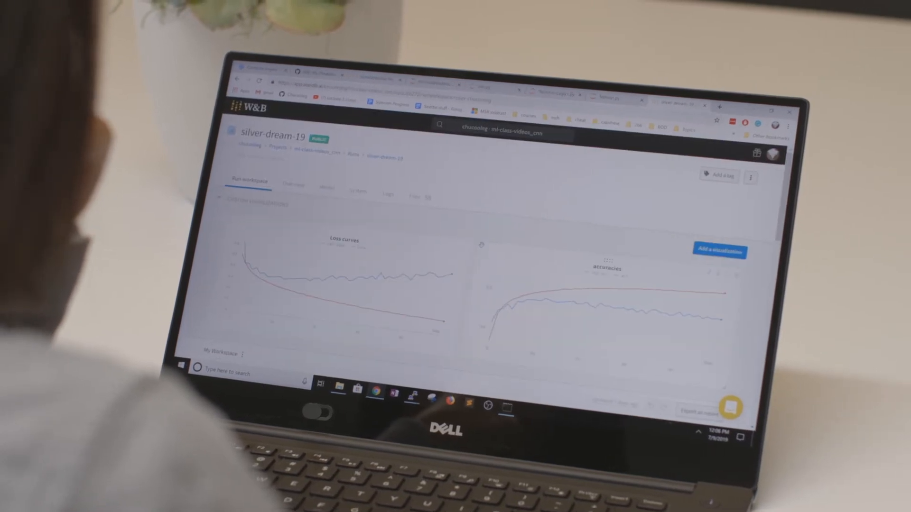